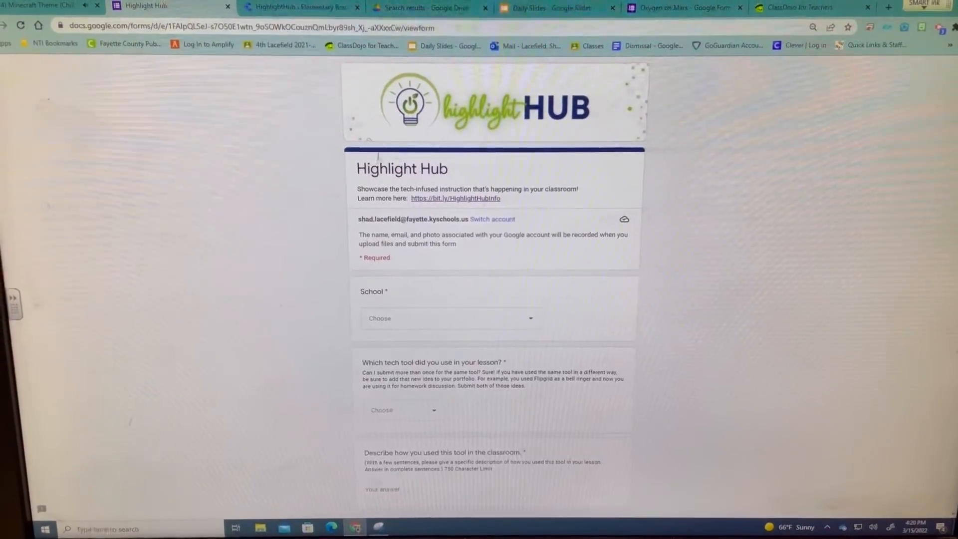
Pick Garden Springs Elementary from the School dropdown list
left_click(299, 7)
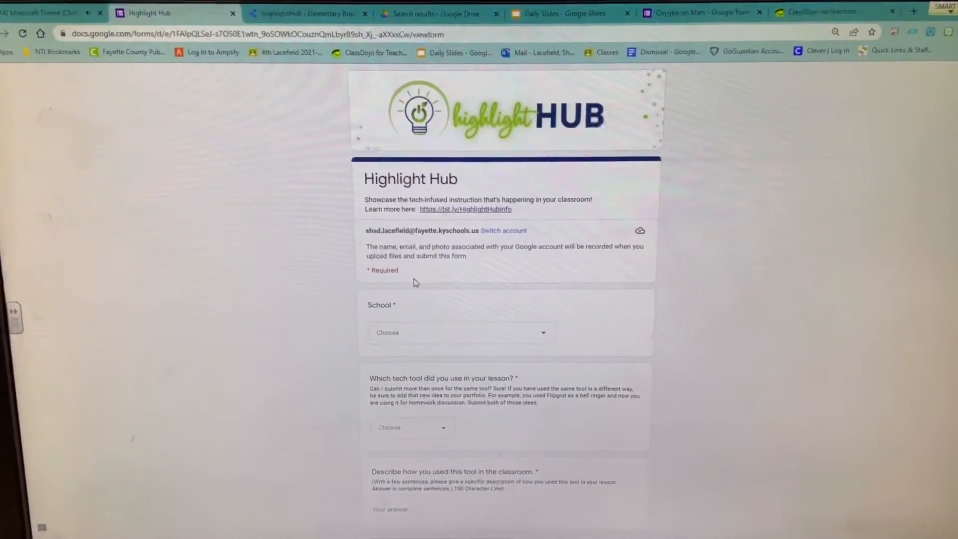
left_click(460, 332)
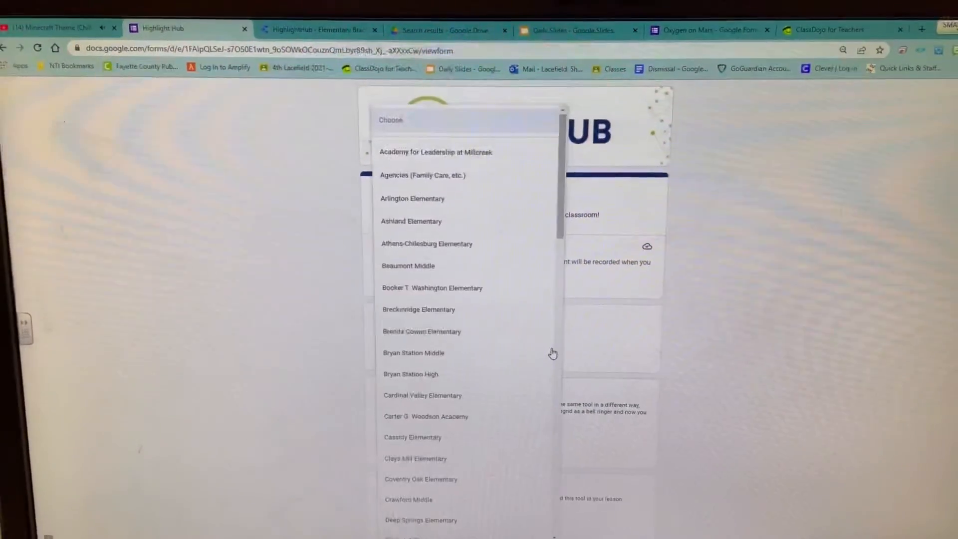
scroll("down", 3)
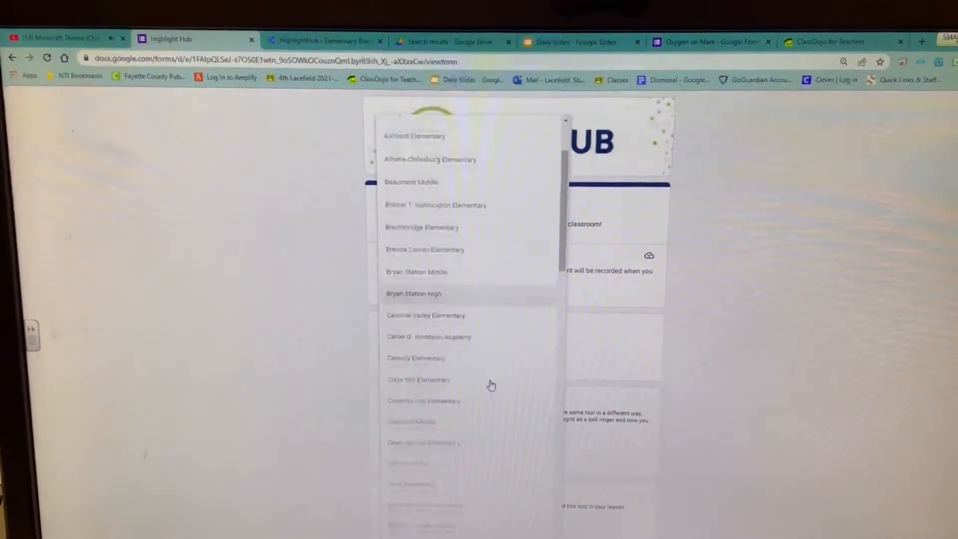
scroll("down", 3)
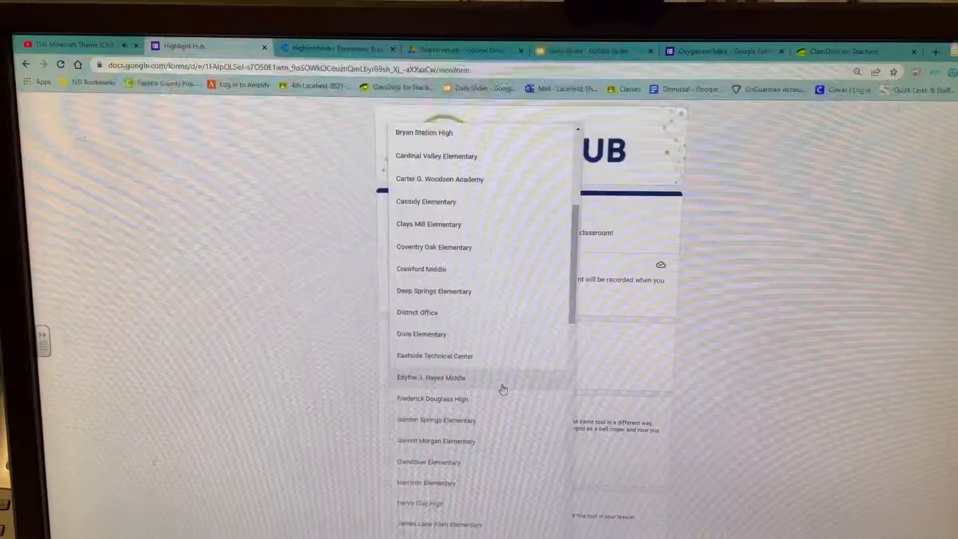
left_click(437, 419)
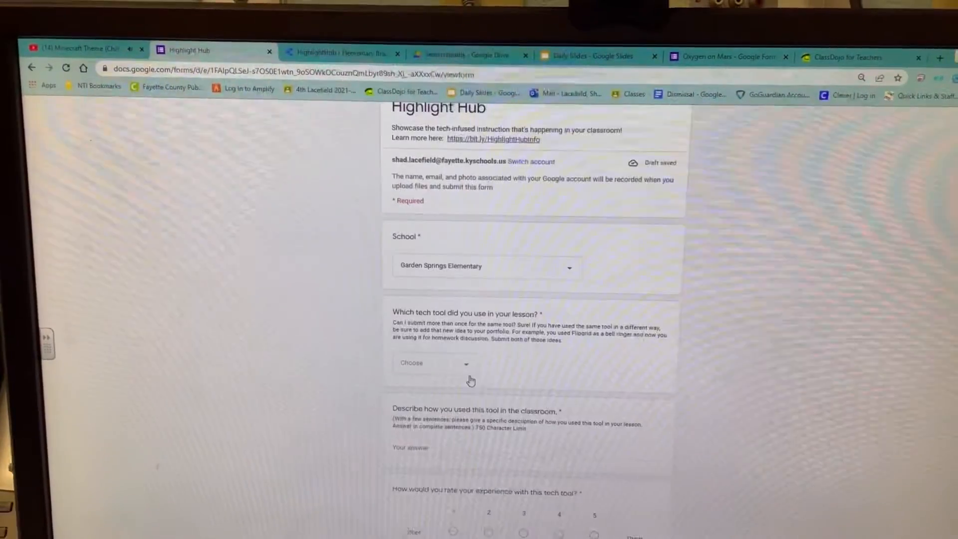
Choose Class Dojo from the 'Which tech tool did you use' dropdown
left_click(433, 362)
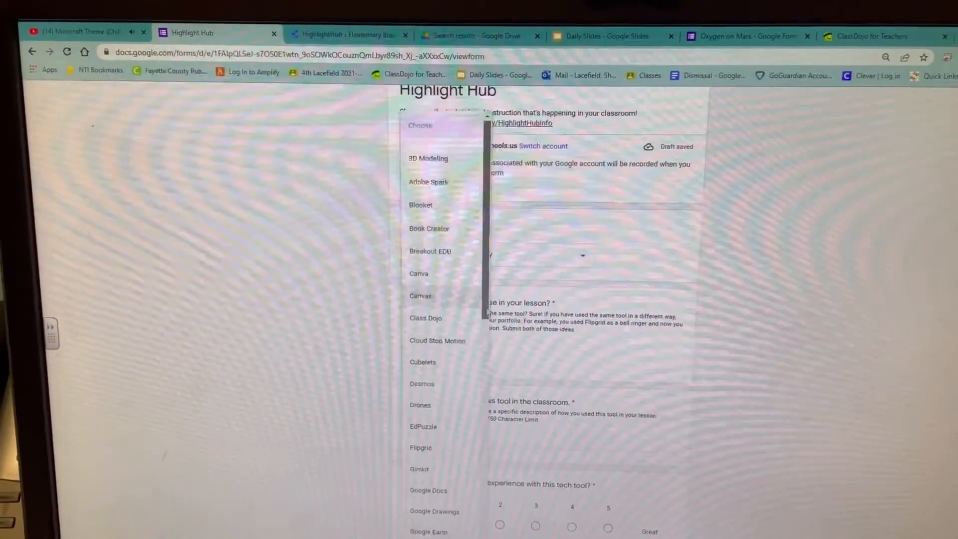
scroll("down", 3)
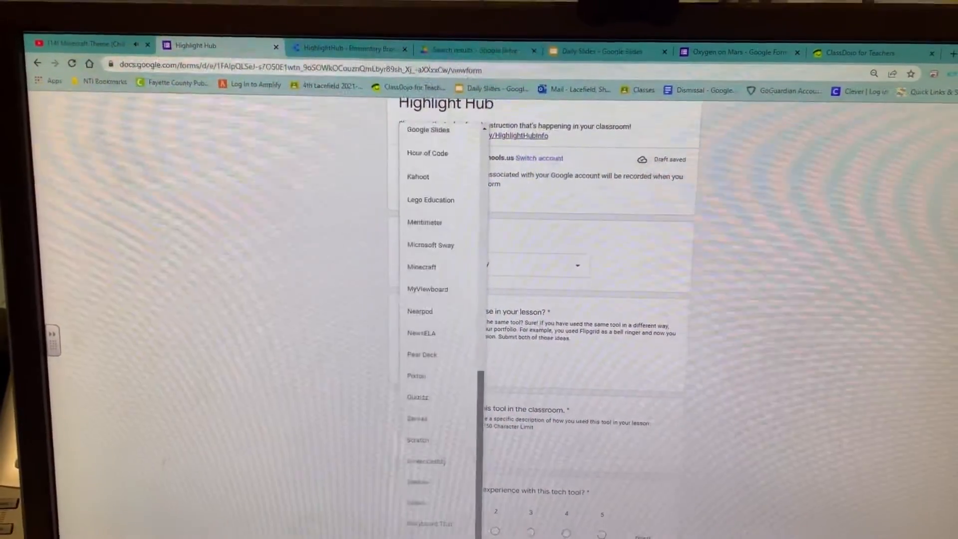
scroll("up", 3)
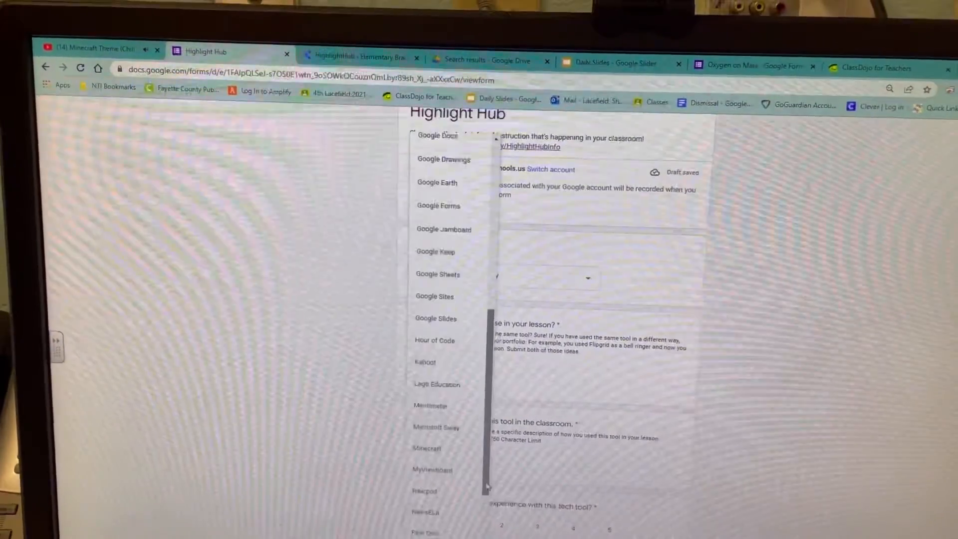
scroll("down", 3)
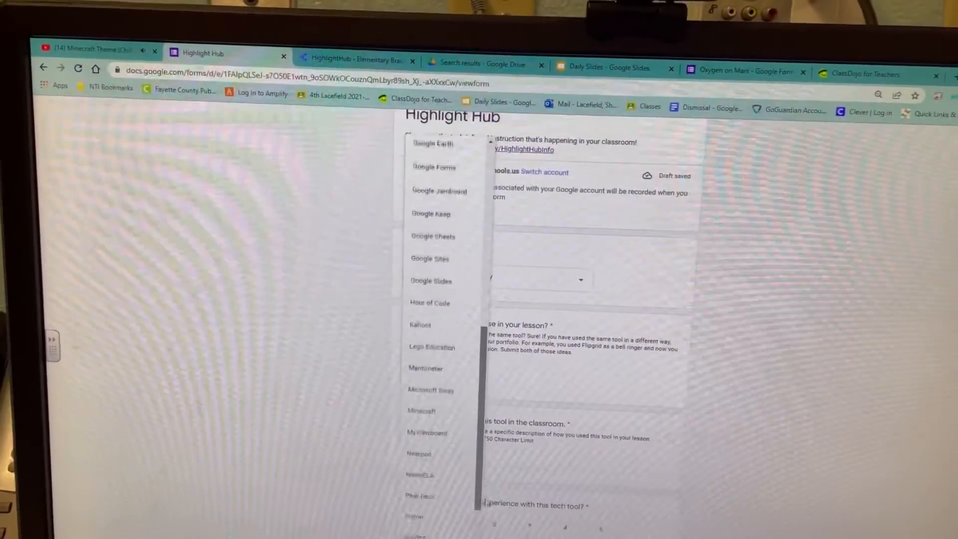
scroll("up", 3)
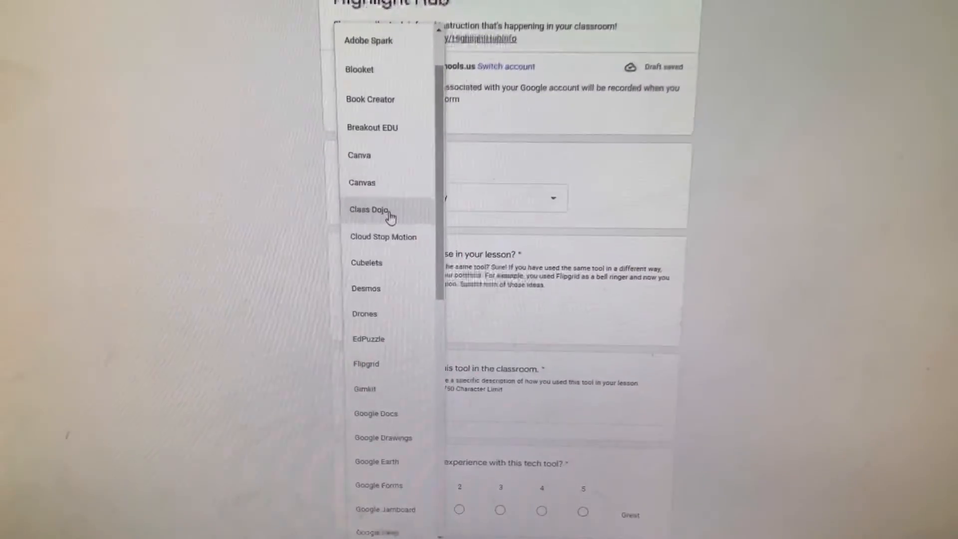
left_click(368, 209)
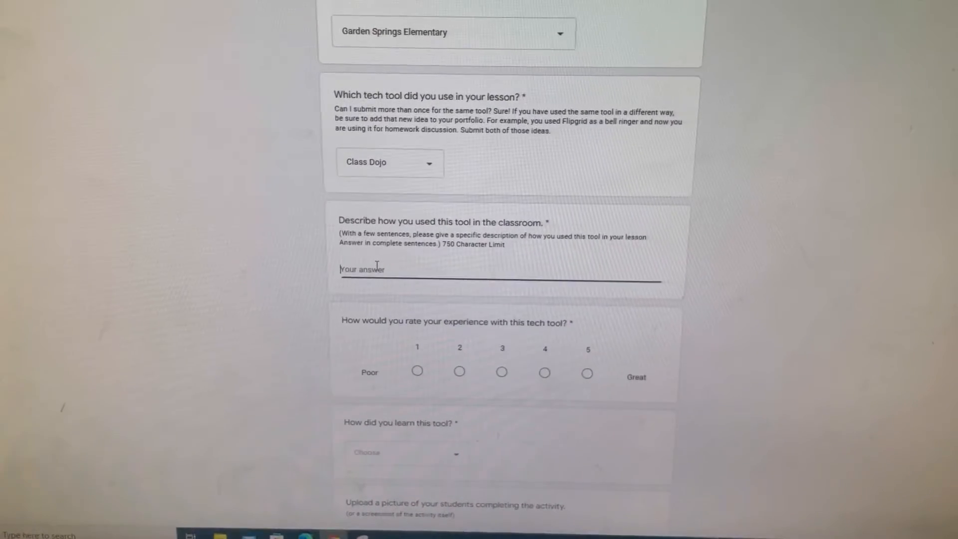
Scroll the form around the Class Dojo parent-reminders description answer
scroll("up", 3)
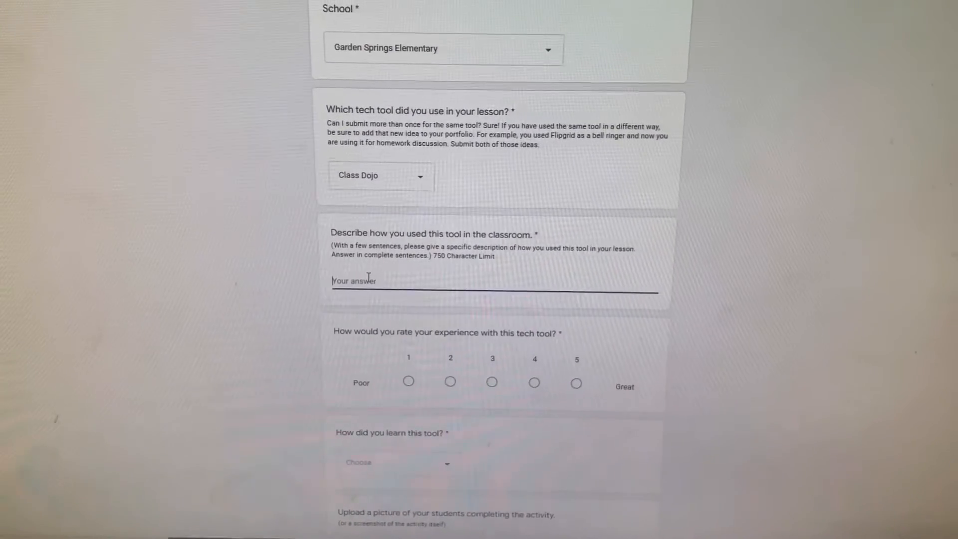
scroll("up", 3)
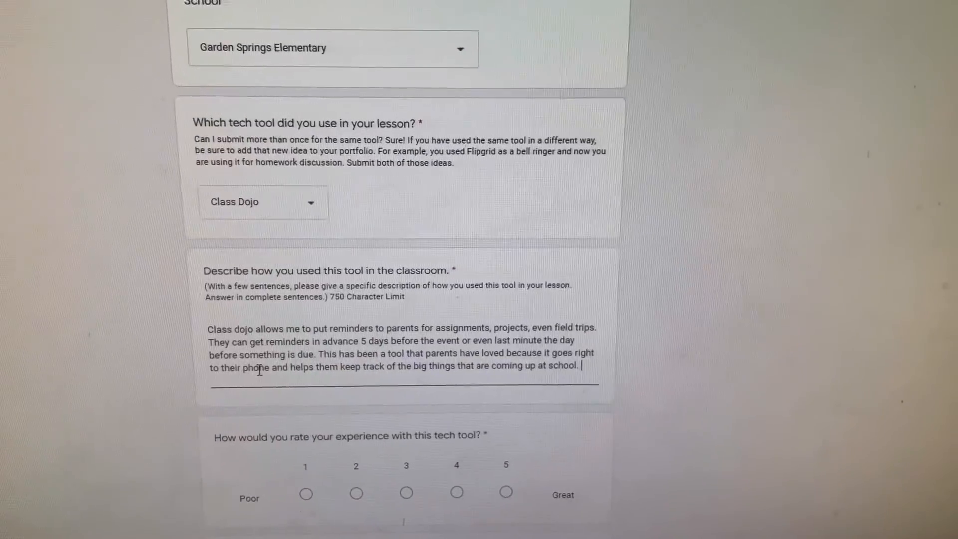
scroll("down", 3)
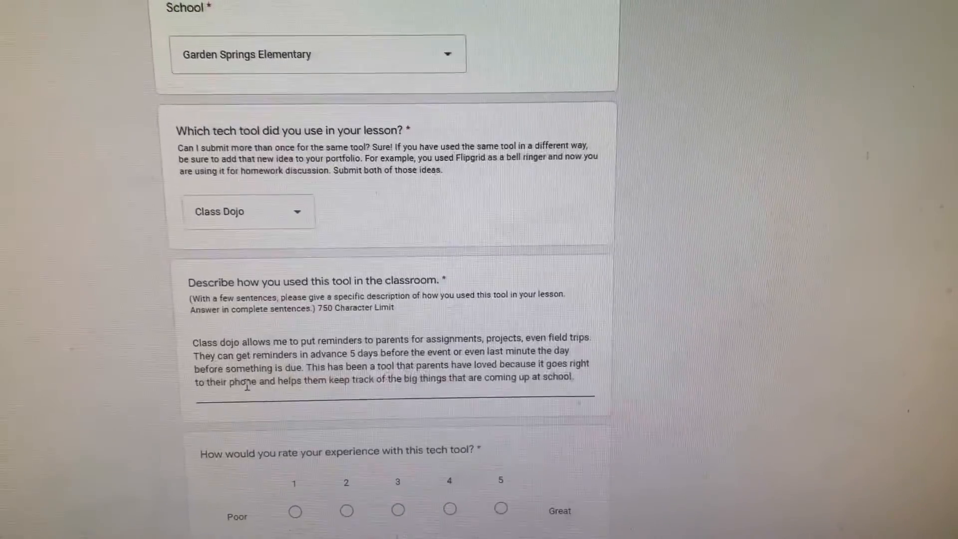
scroll("down", 3)
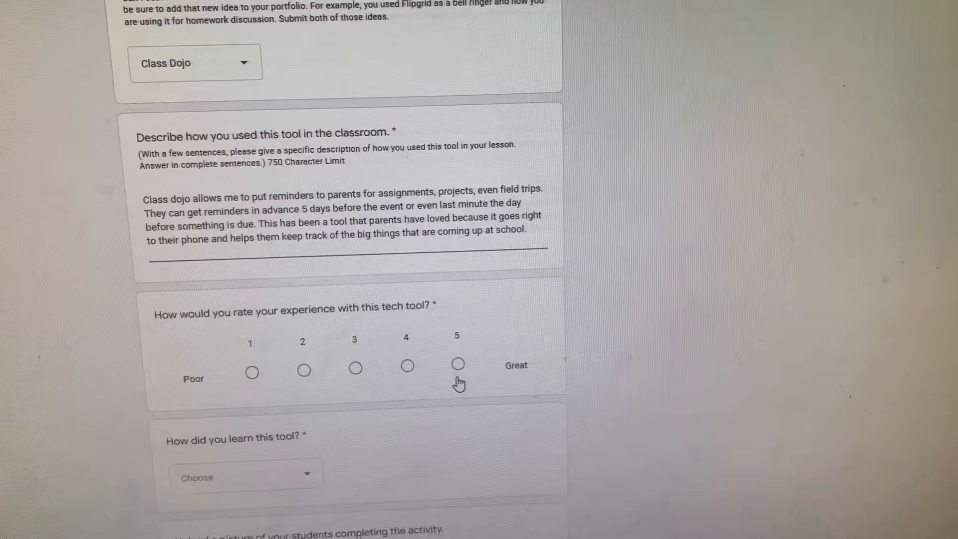
Rate the tool 5 (Great) and choose Training (Outside District) for how it was learned
left_click(457, 365)
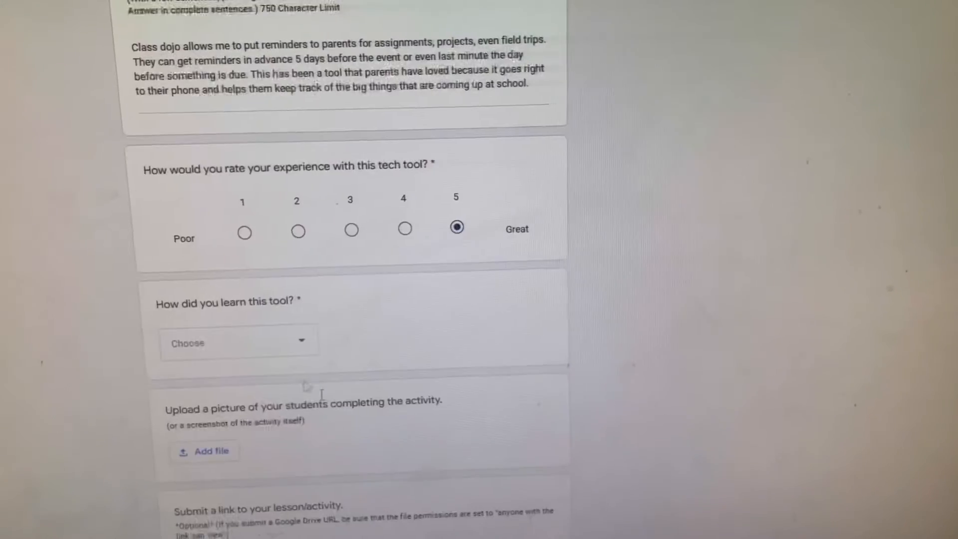
left_click(238, 343)
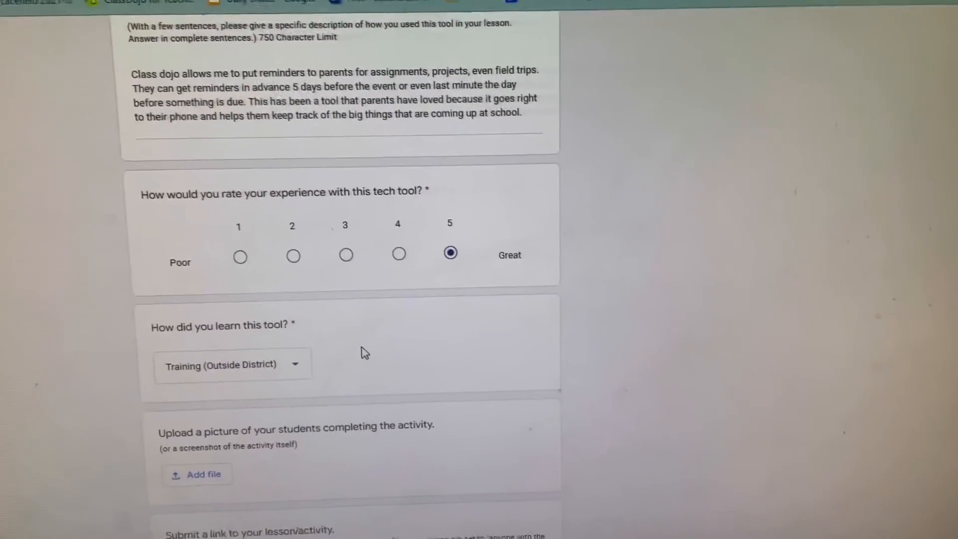
scroll("down", 3)
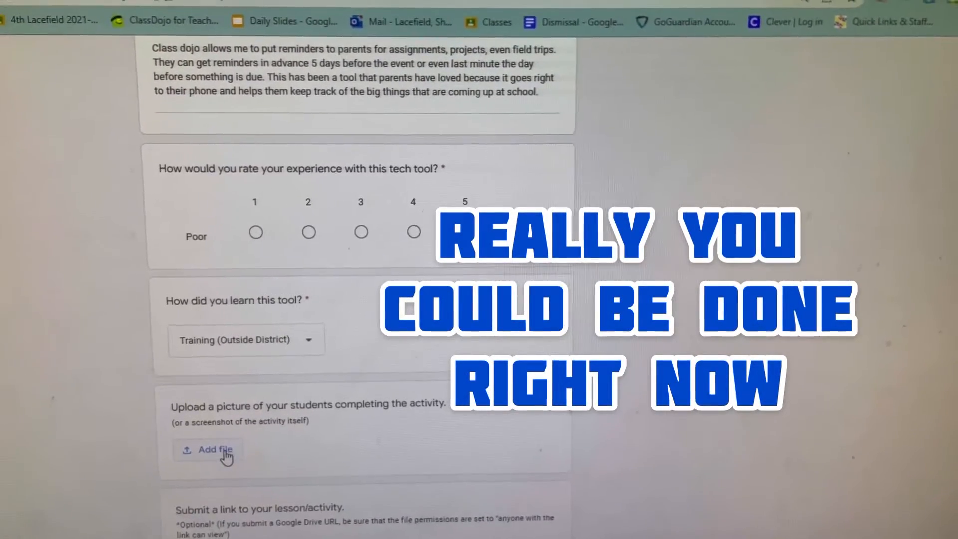
left_click(469, 238)
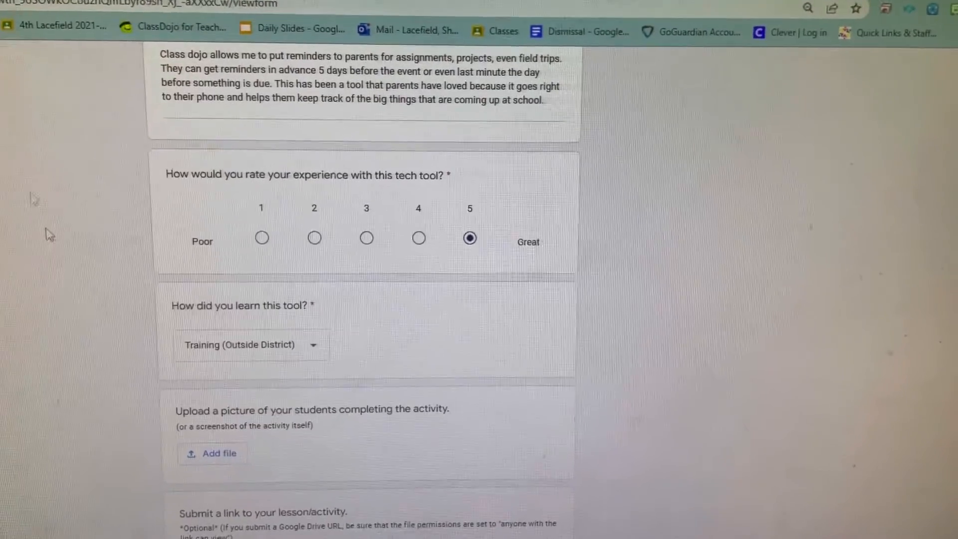
Snip the ClassDojo class page, save it as an image, and return to the form
left_click(177, 31)
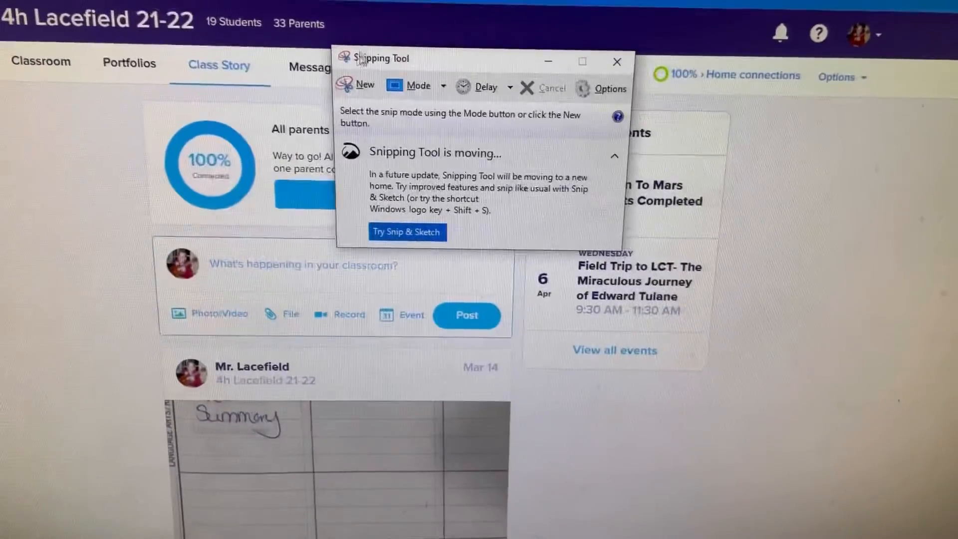
left_click(364, 85)
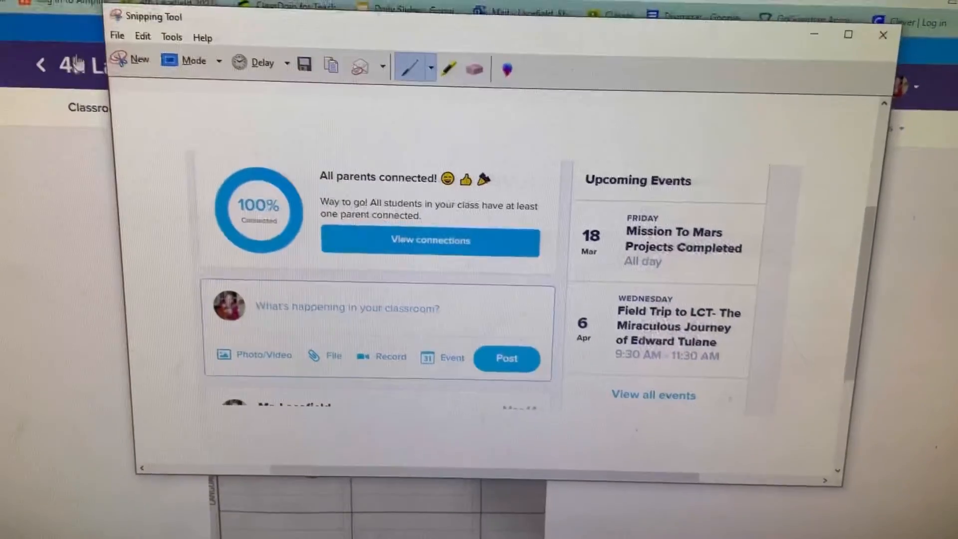
left_click(117, 36)
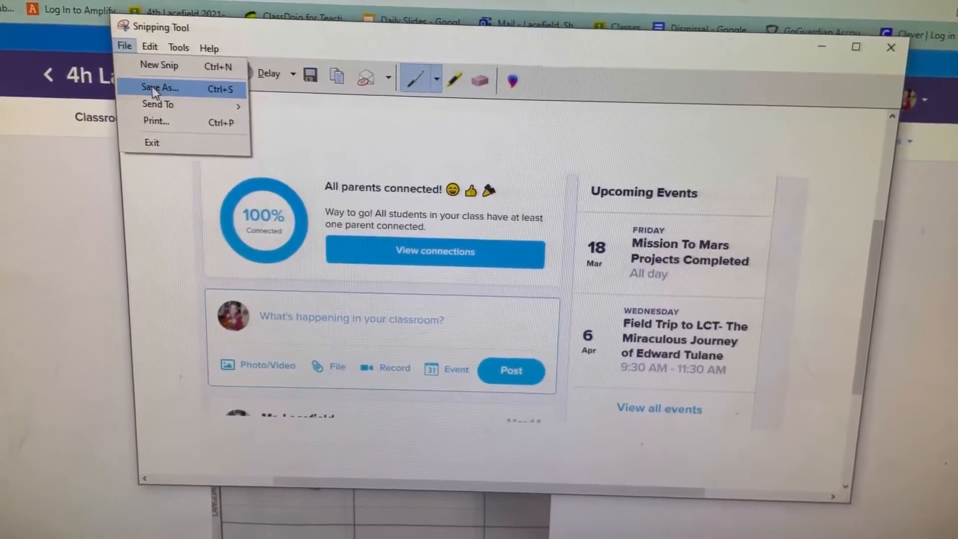
left_click(160, 88)
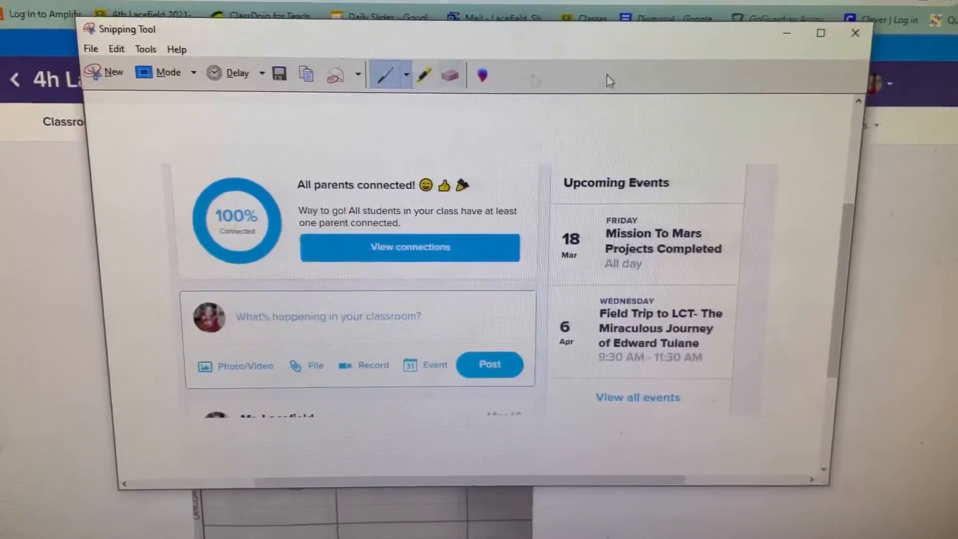
left_click(854, 32)
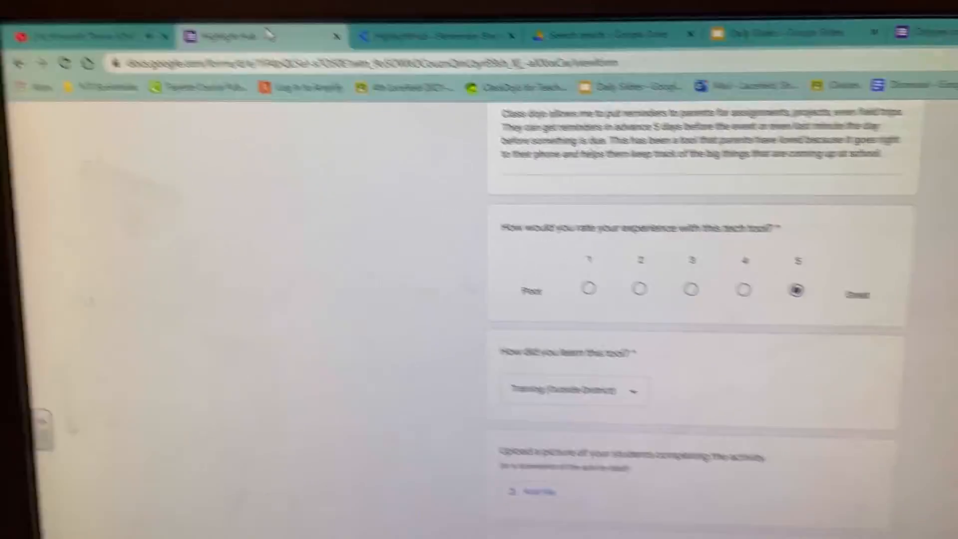
Attach dojo.PNG from Quick access to the student-activity picture question
left_click(538, 491)
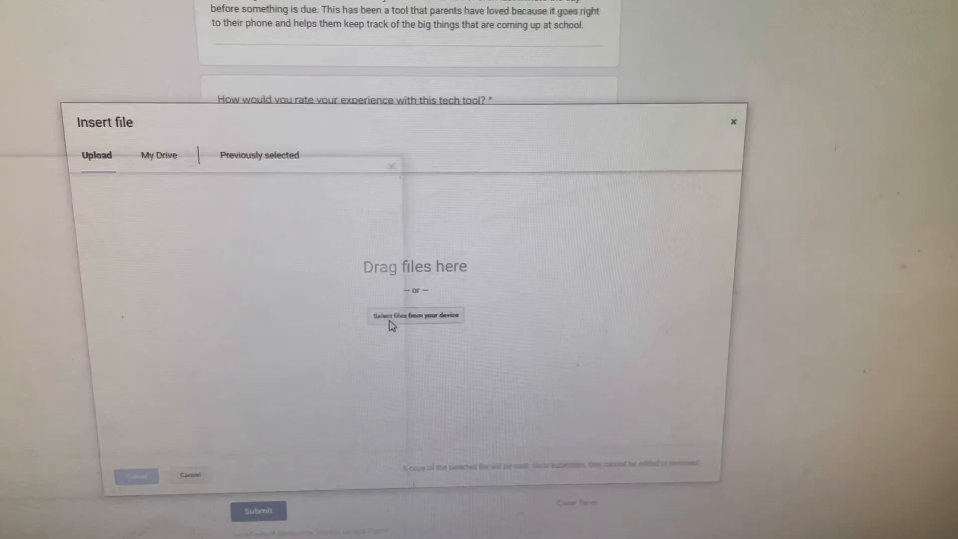
left_click(416, 315)
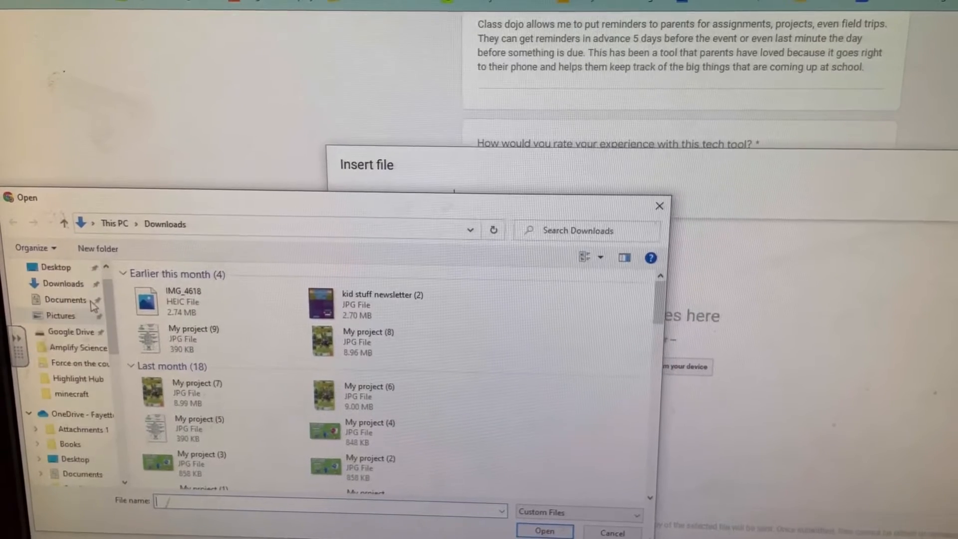
left_click(47, 281)
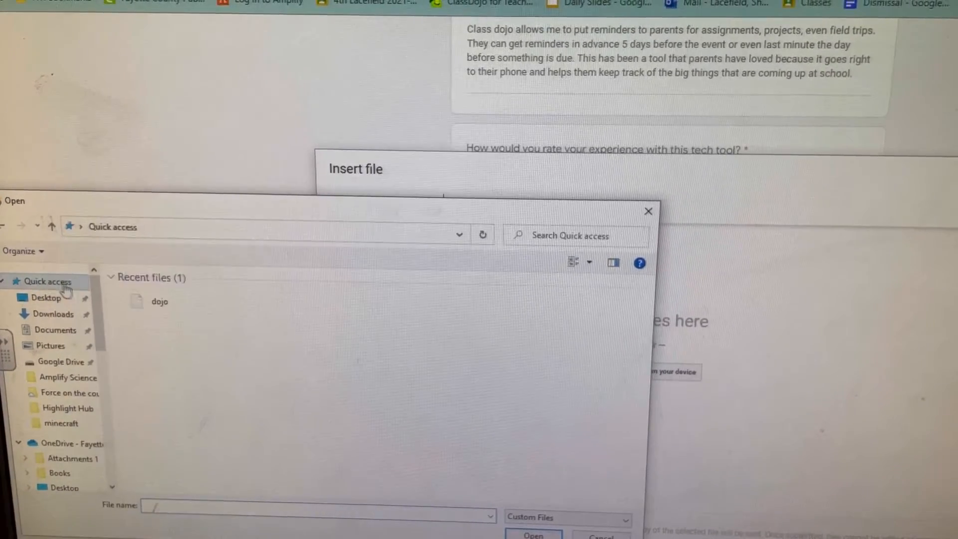
left_click(39, 282)
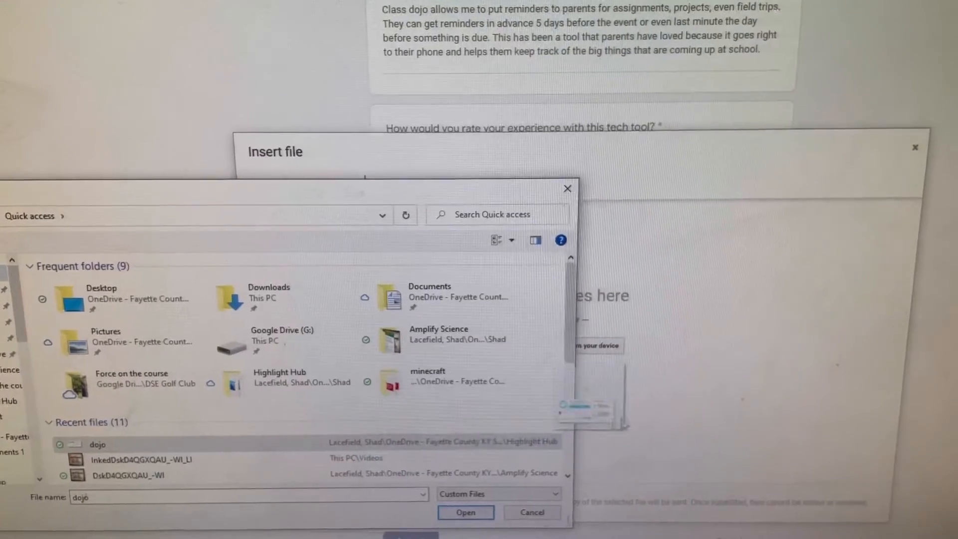
mouse_move(563, 185)
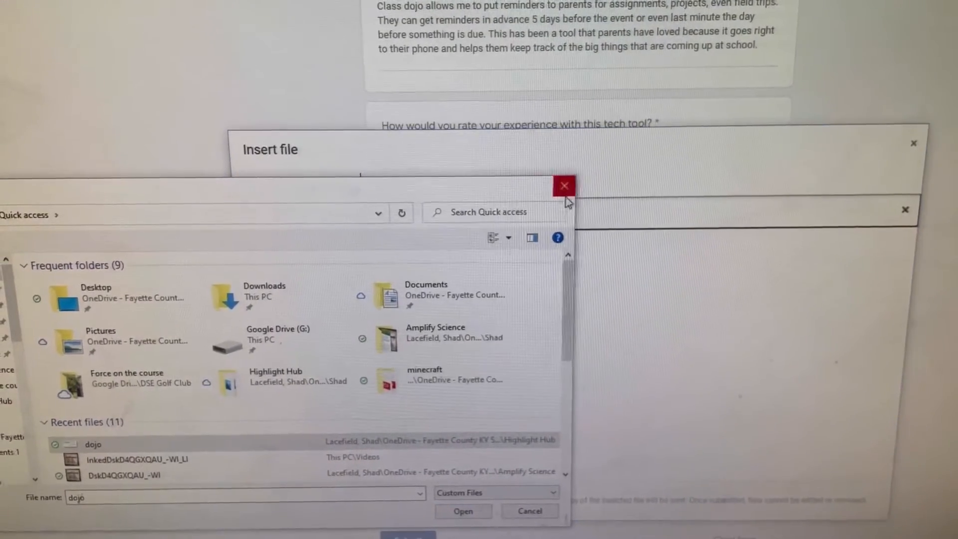
left_click(463, 512)
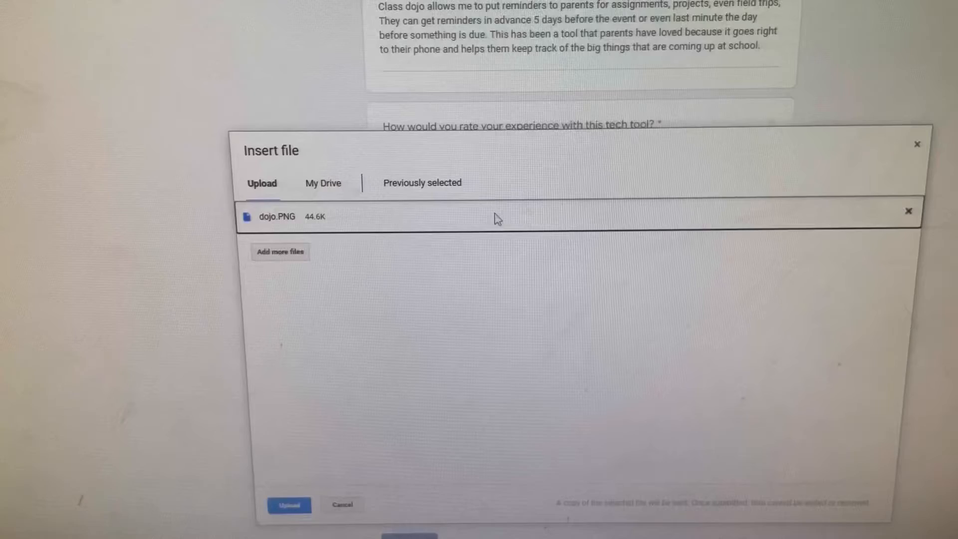
left_click(288, 504)
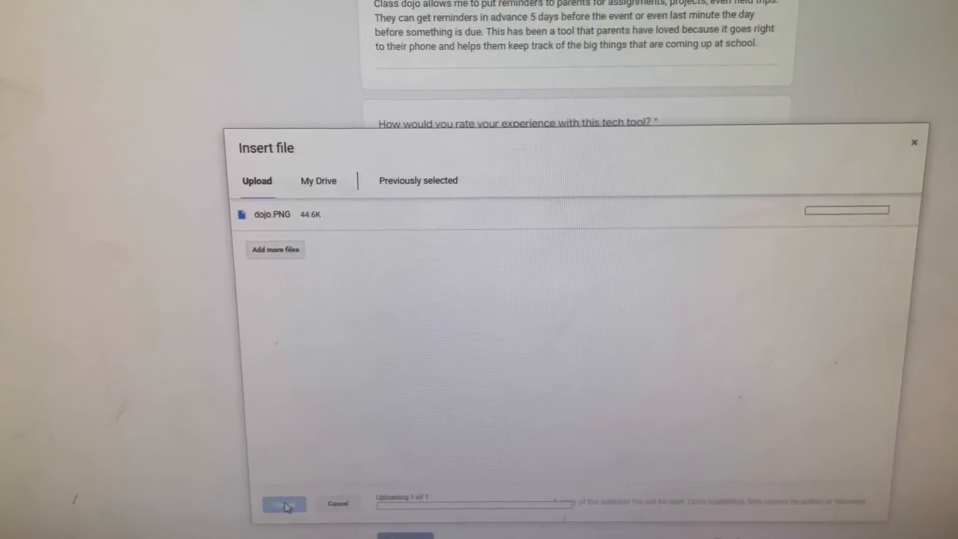
left_click(284, 503)
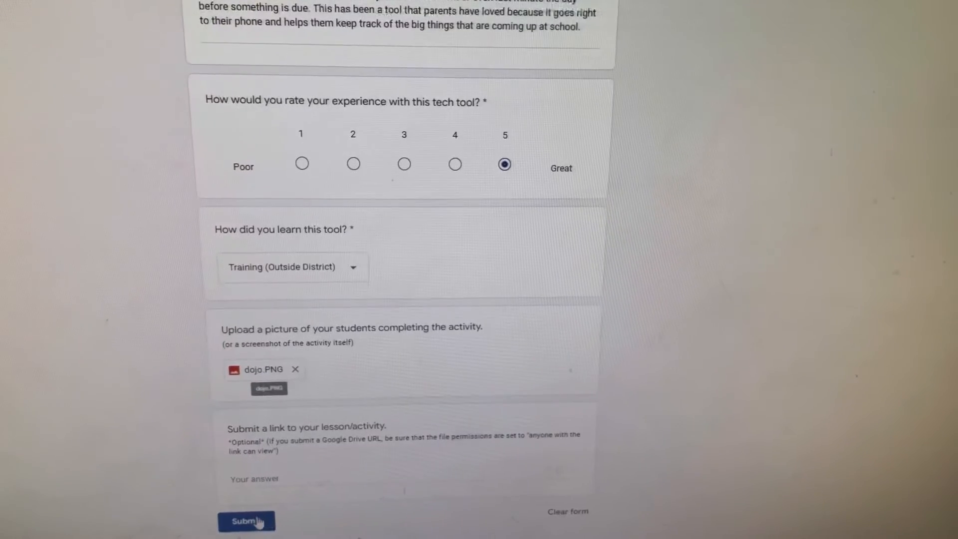
Submit the Highlight Hub form response
left_click(247, 521)
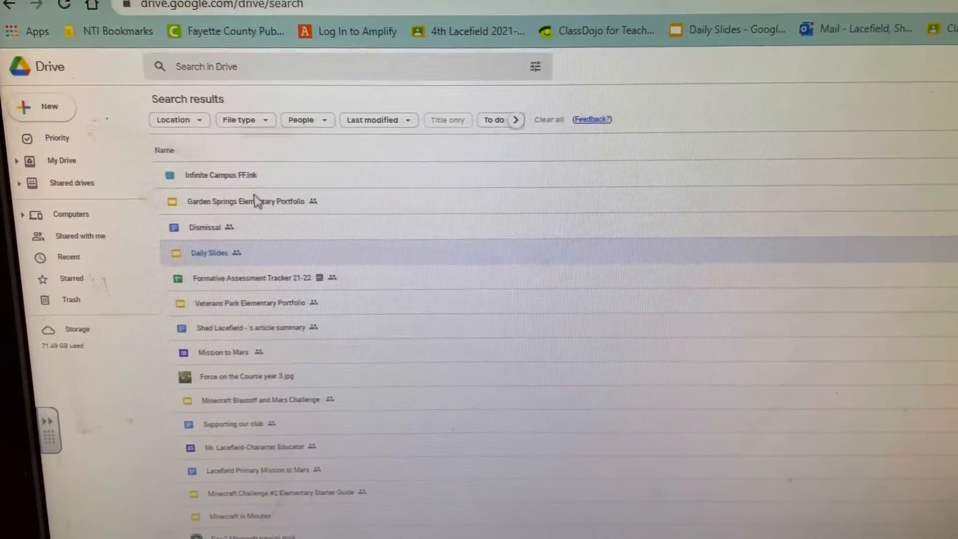
Filter the Google Drive search results by file type to Forms
left_click(242, 120)
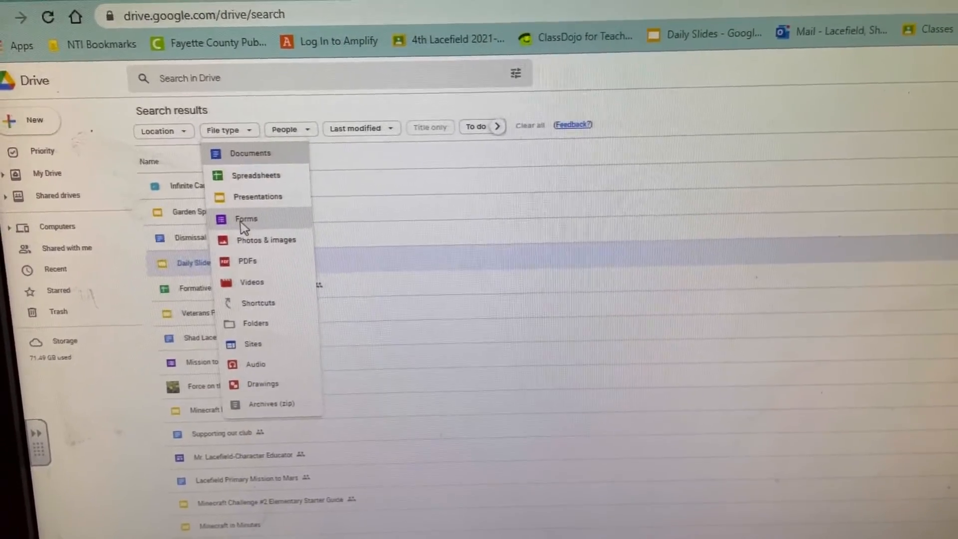
left_click(245, 219)
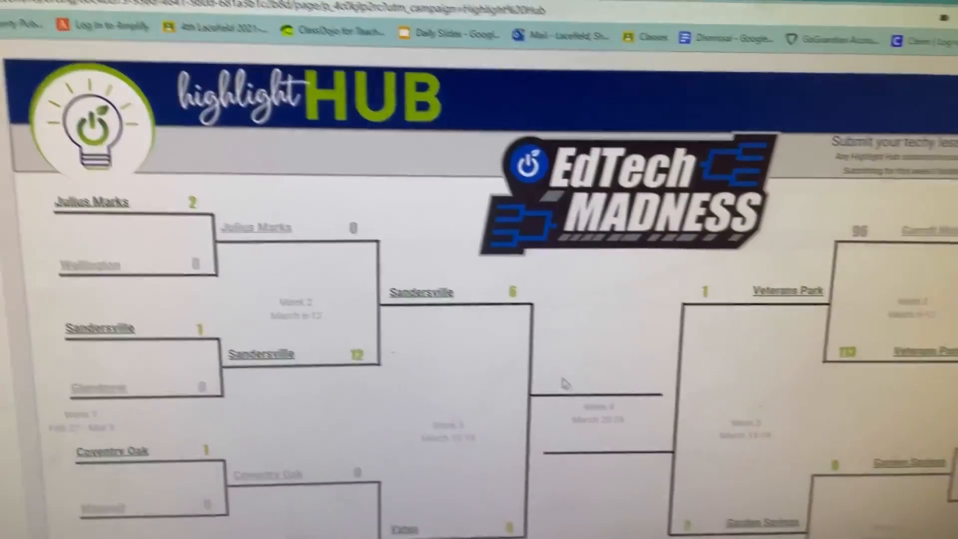
Scroll down the EdTech Madness bracket to the Week 2–3 results
scroll("down", 3)
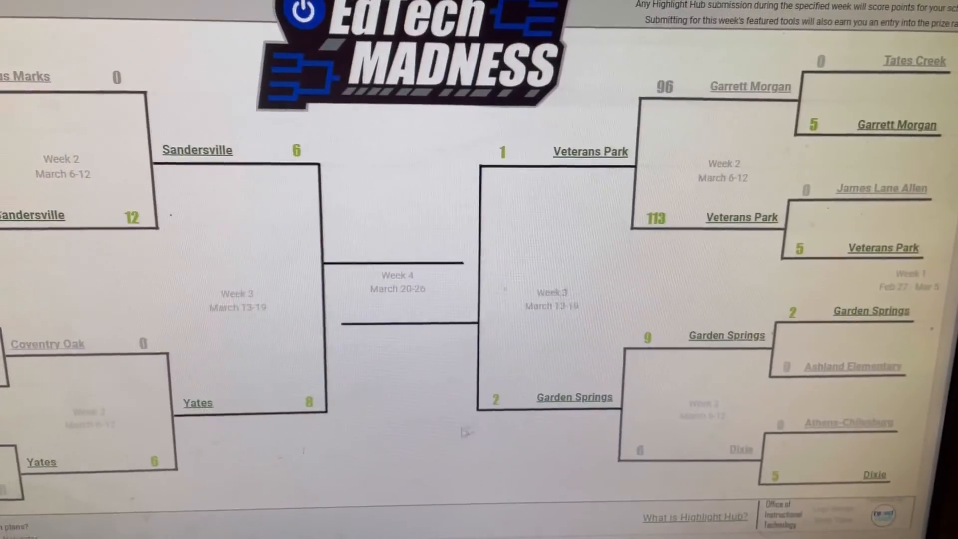